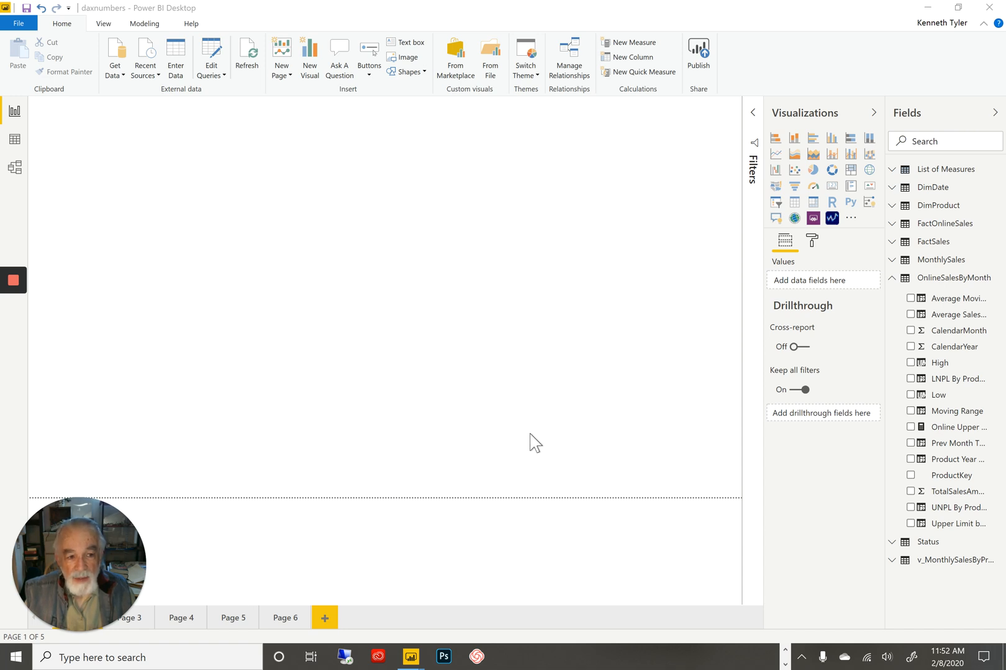
{"action": "mouse_move", "coordinate": [804, 252]}
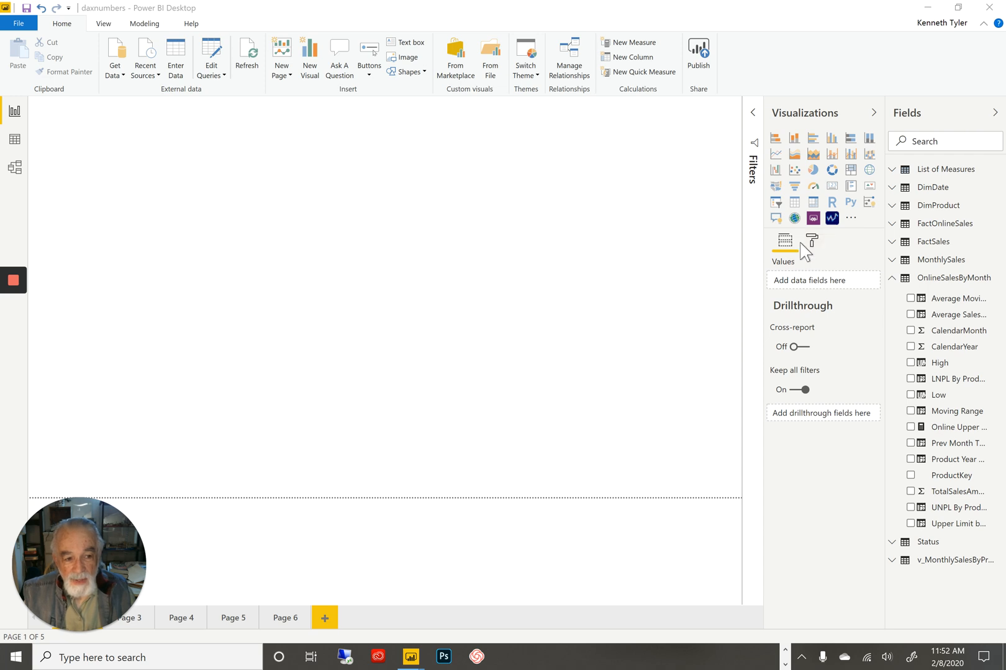
{"action": "mouse_move", "coordinate": [833, 218]}
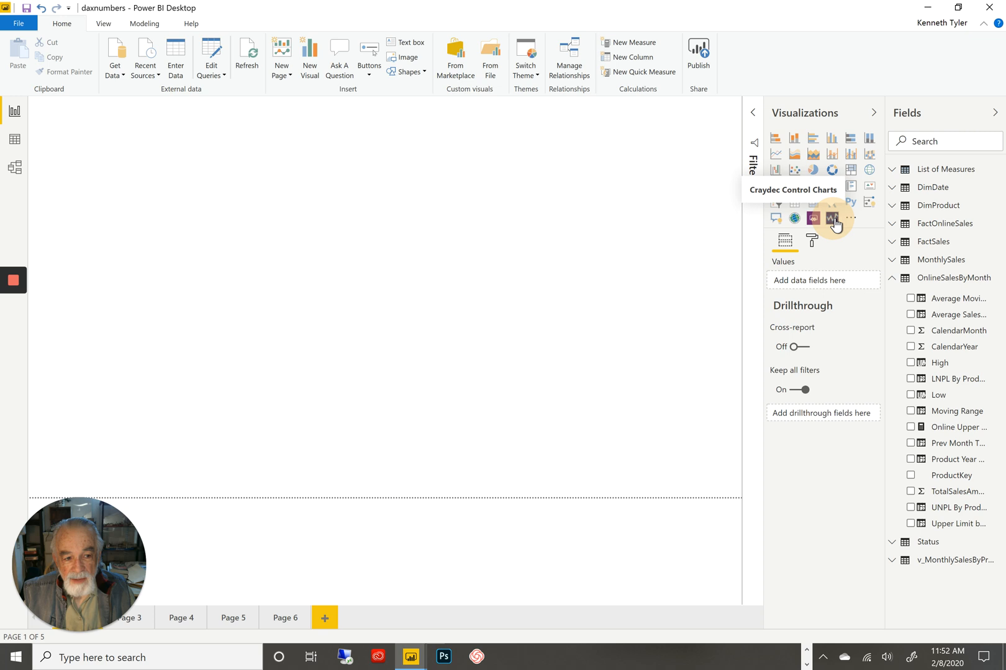
Add a Craydec Control Charts visual to the blank report page
{"action": "left_click", "coordinate": [832, 218]}
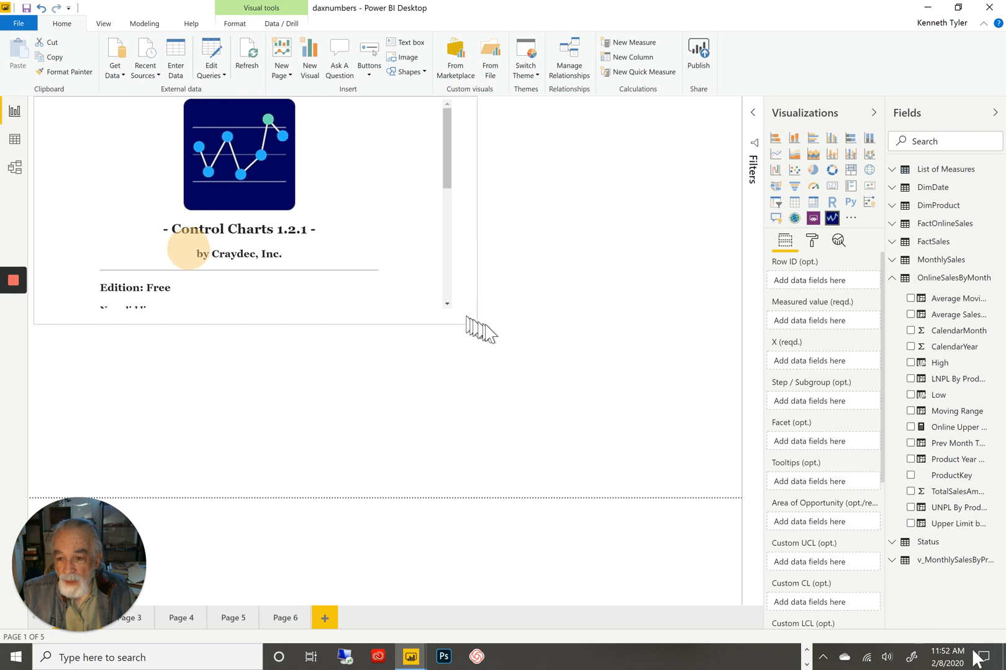
Select the new Control Charts visual so it can be enlarged
{"action": "left_click", "coordinate": [257, 192]}
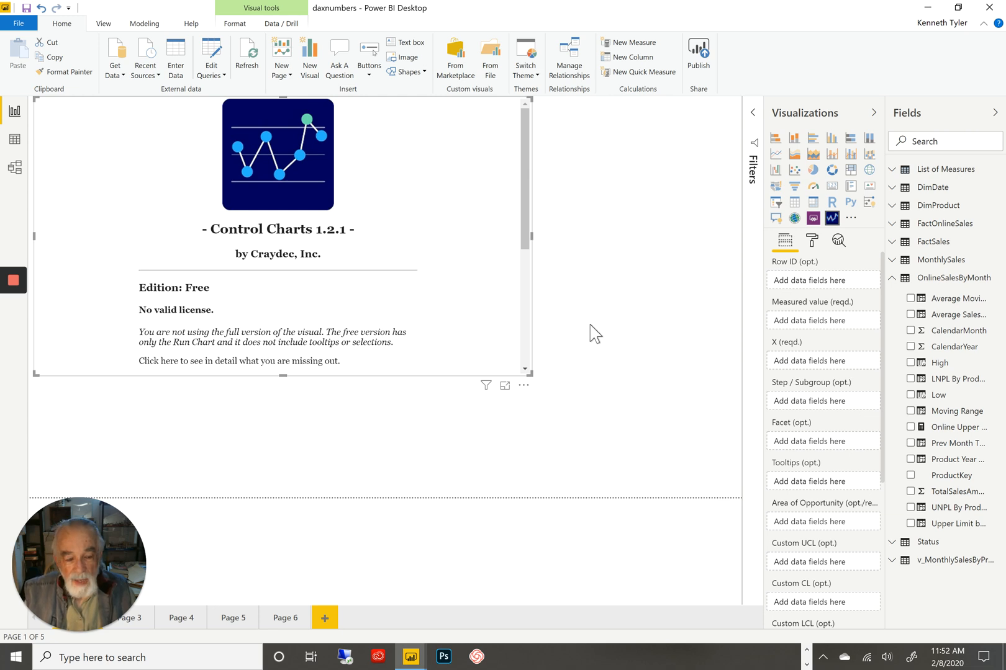
{"action": "mouse_move", "coordinate": [774, 278]}
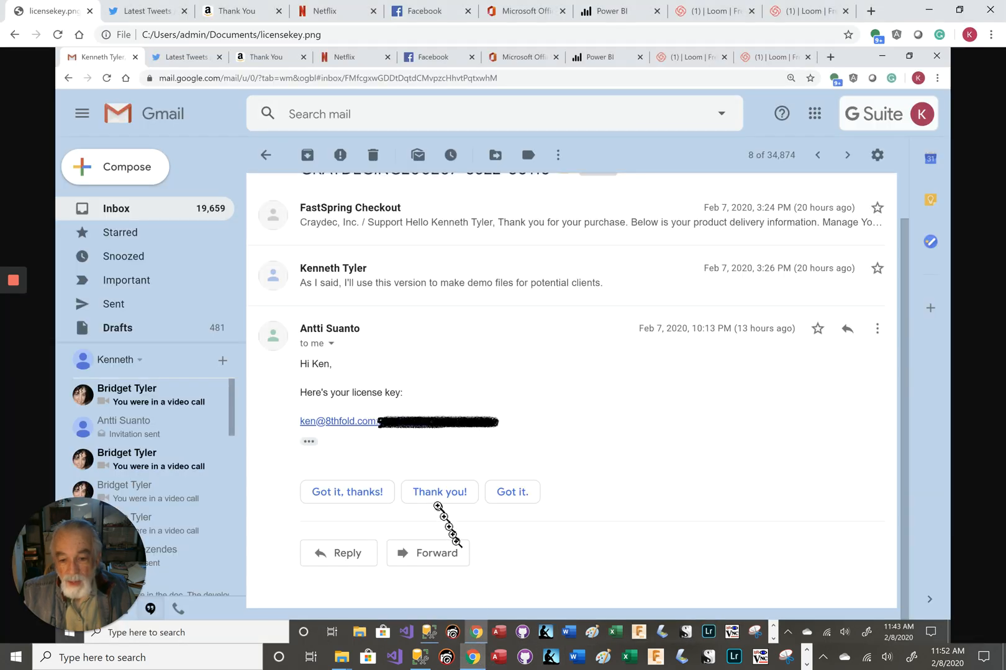
{"action": "mouse_move", "coordinate": [409, 460]}
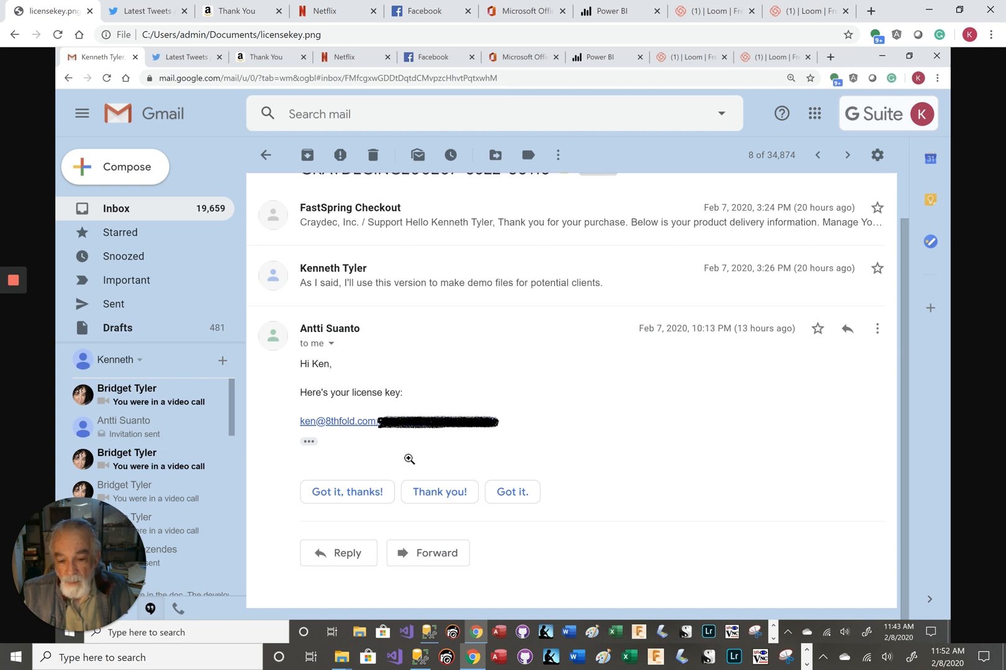
{"action": "mouse_move", "coordinate": [413, 449]}
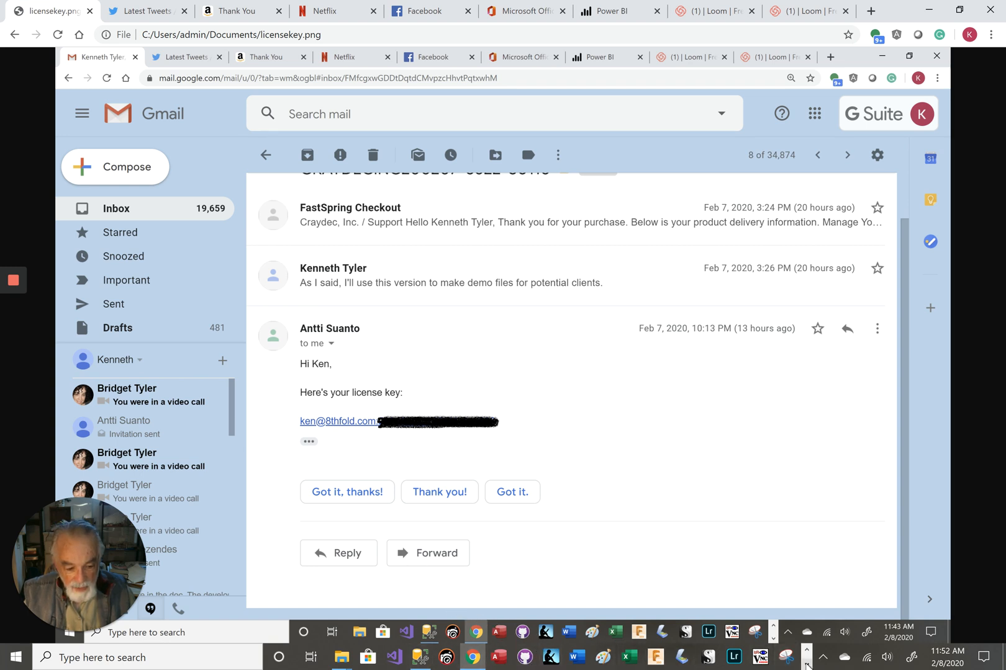
{"action": "mouse_move", "coordinate": [412, 657]}
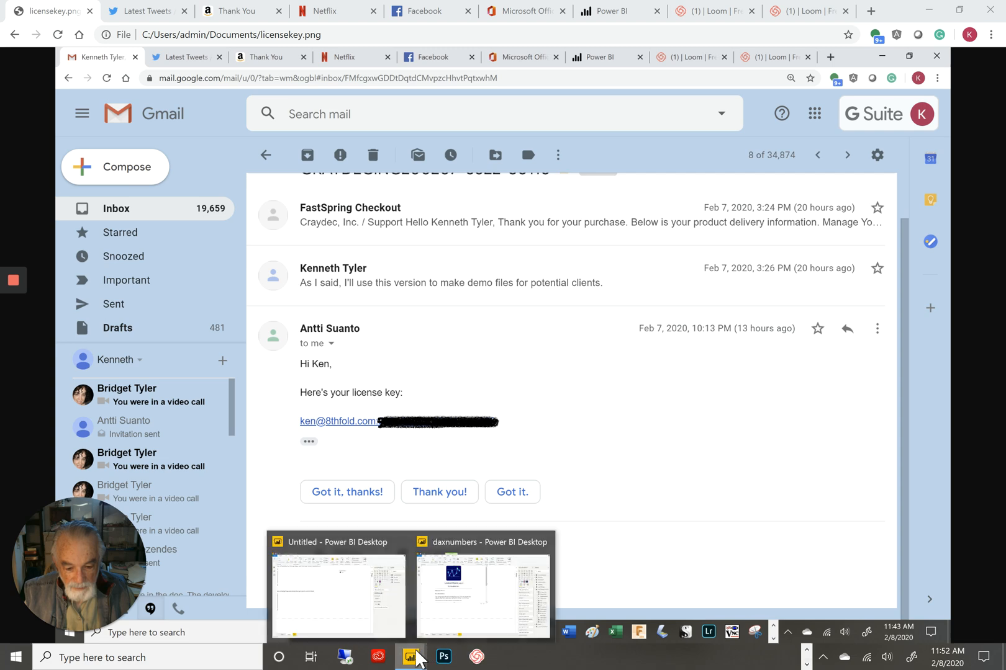
Back in the daxnumbers report, tick CalendarYear from OnlineSalesByMonth as the measured value
{"action": "left_click", "coordinate": [482, 583]}
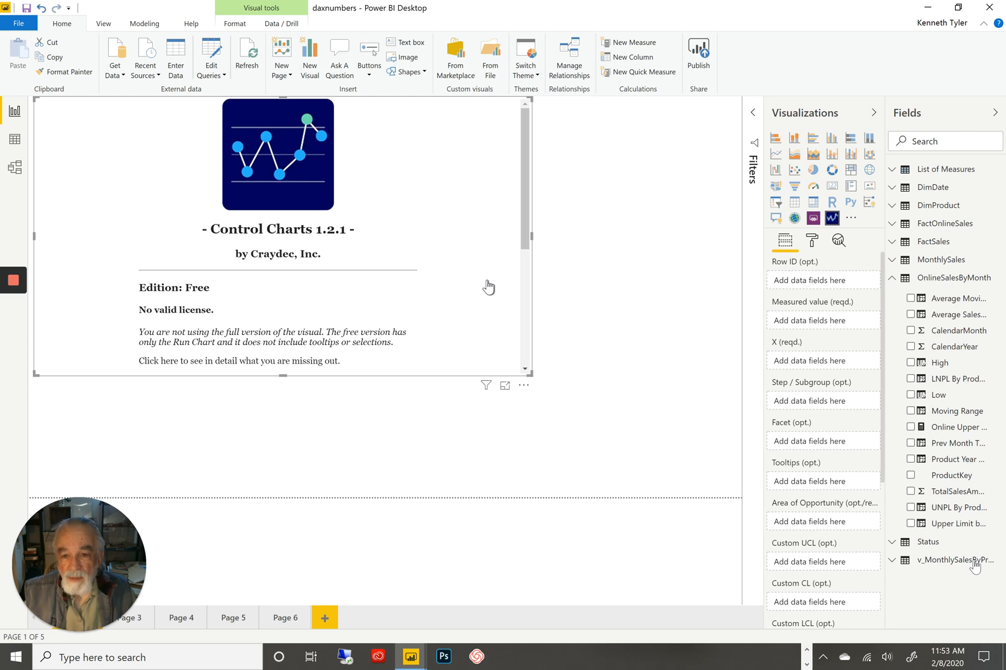
{"action": "mouse_move", "coordinate": [892, 353]}
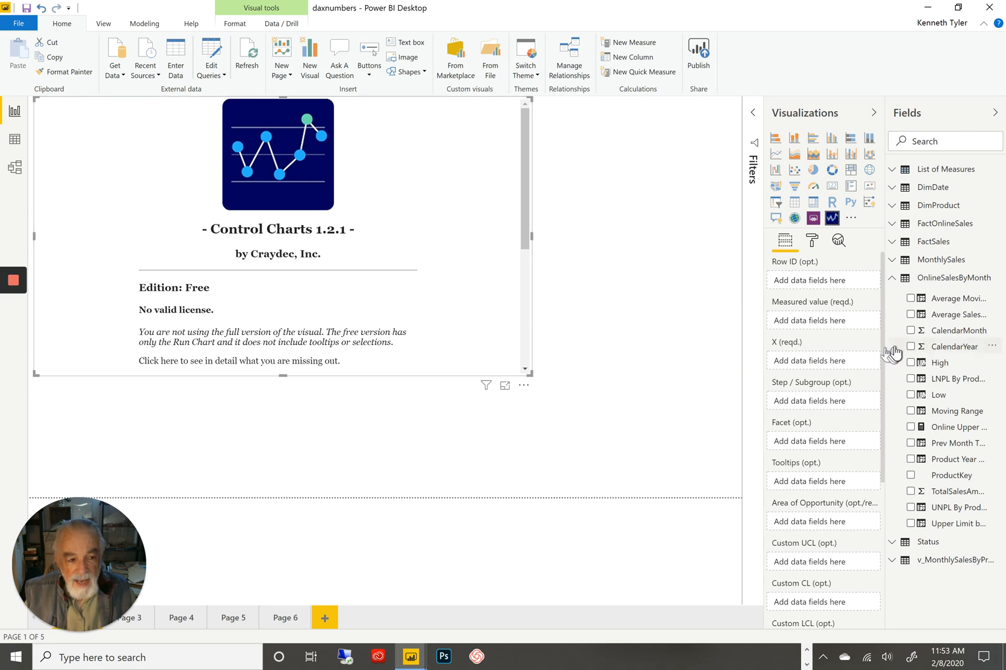
{"action": "left_click", "coordinate": [912, 347]}
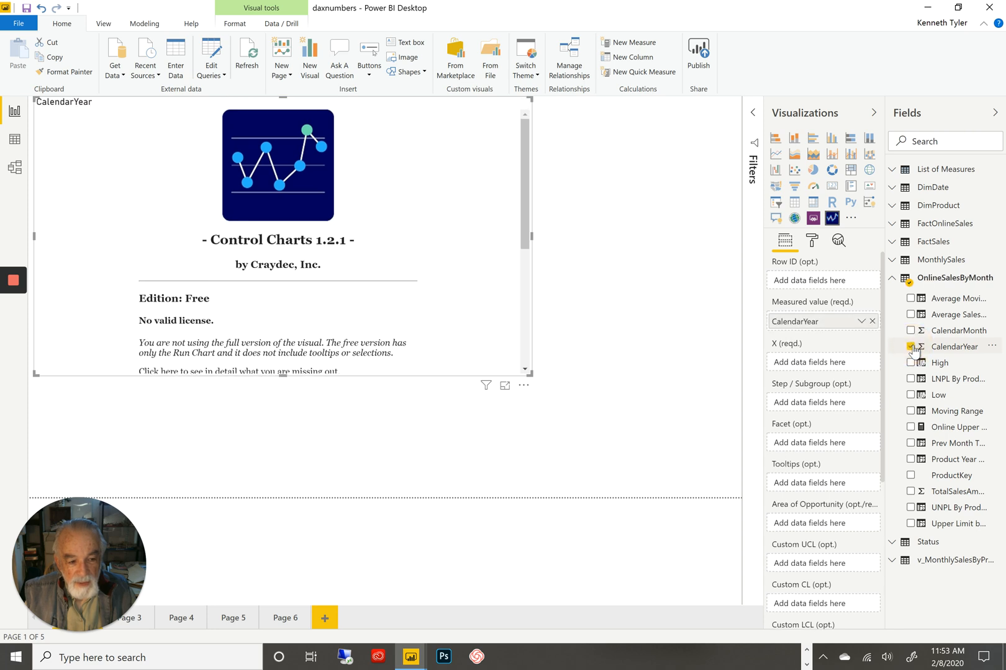
{"action": "left_click", "coordinate": [912, 347]}
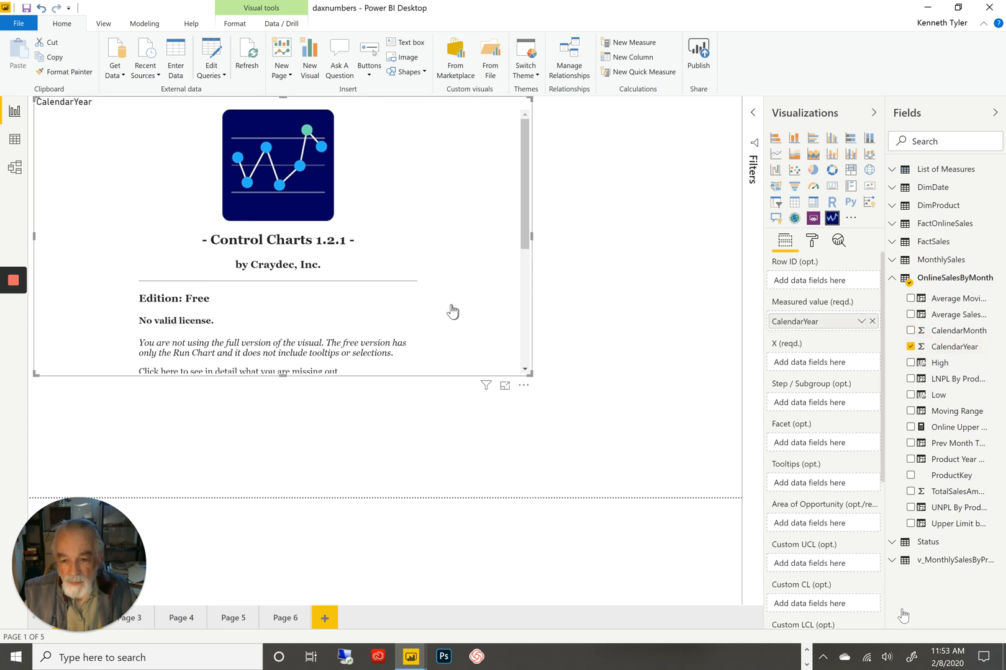
{"action": "mouse_move", "coordinate": [814, 254]}
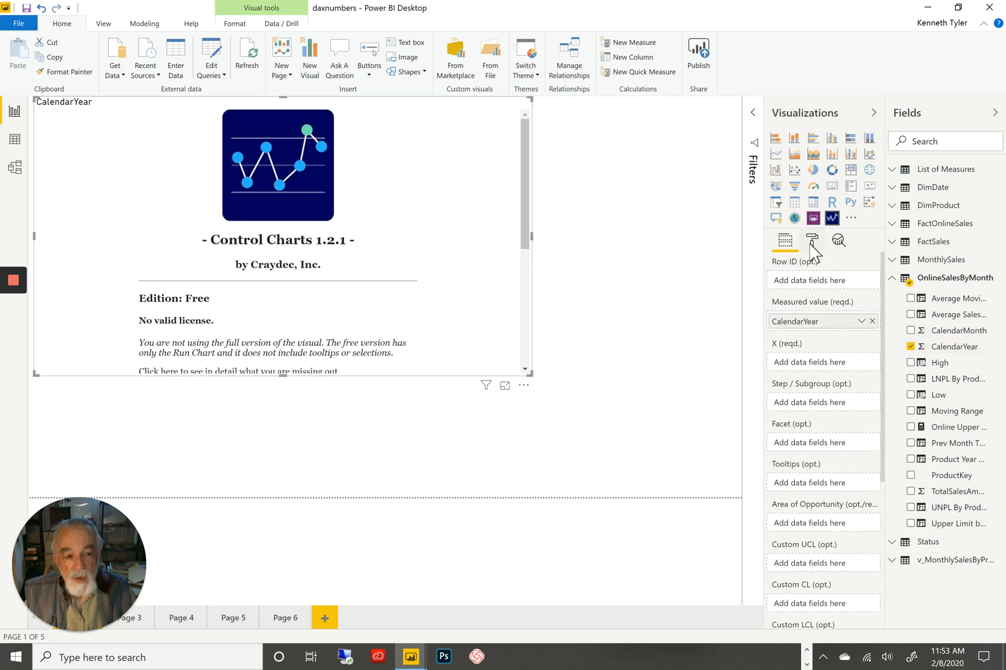
{"action": "left_click", "coordinate": [811, 243]}
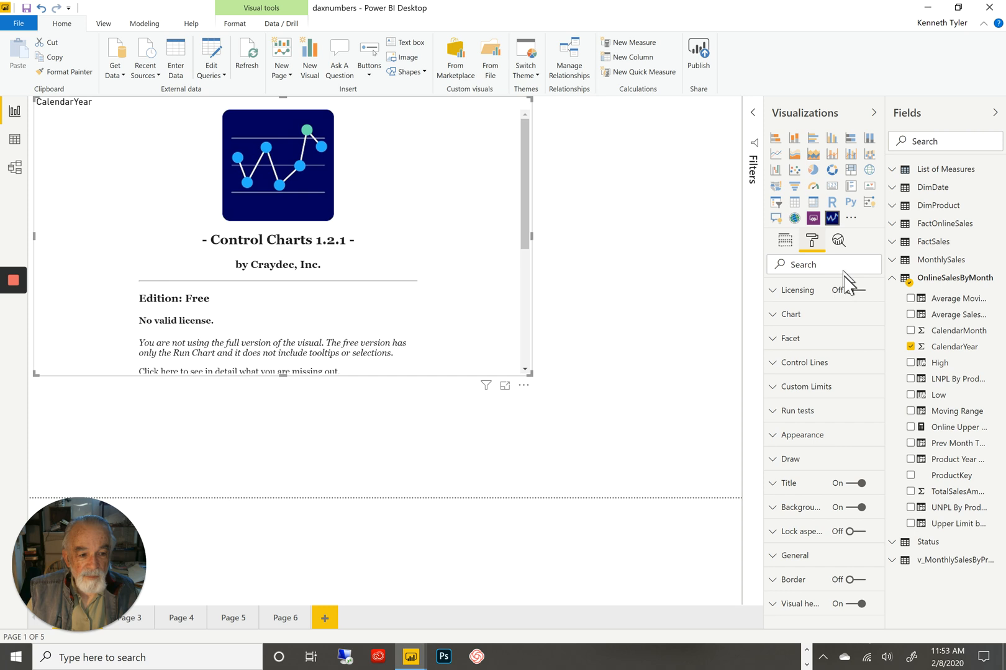
{"action": "left_click", "coordinate": [861, 289]}
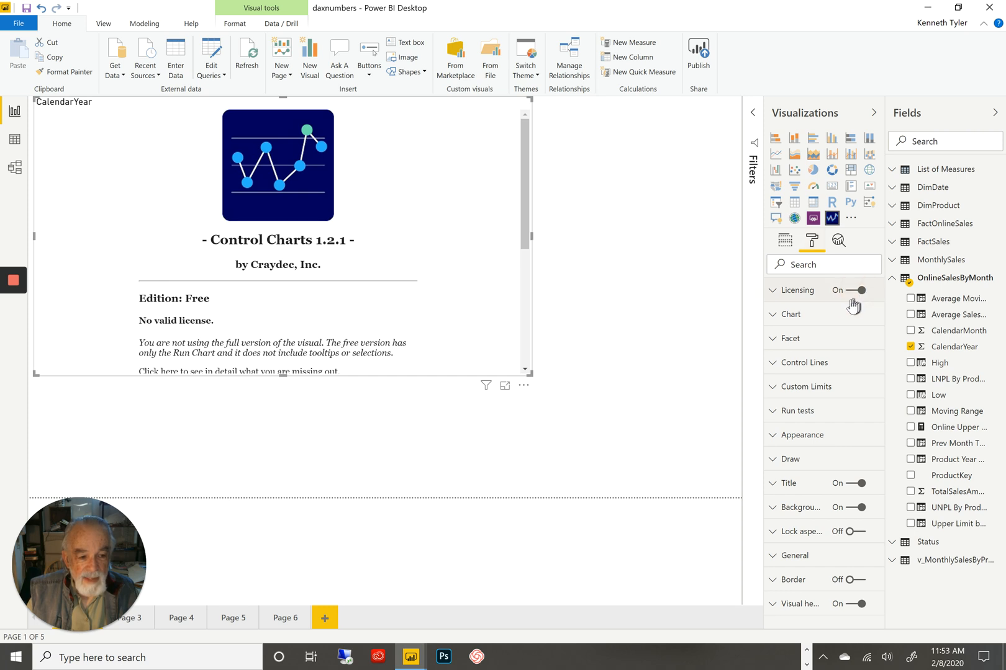
{"action": "left_click", "coordinate": [773, 291]}
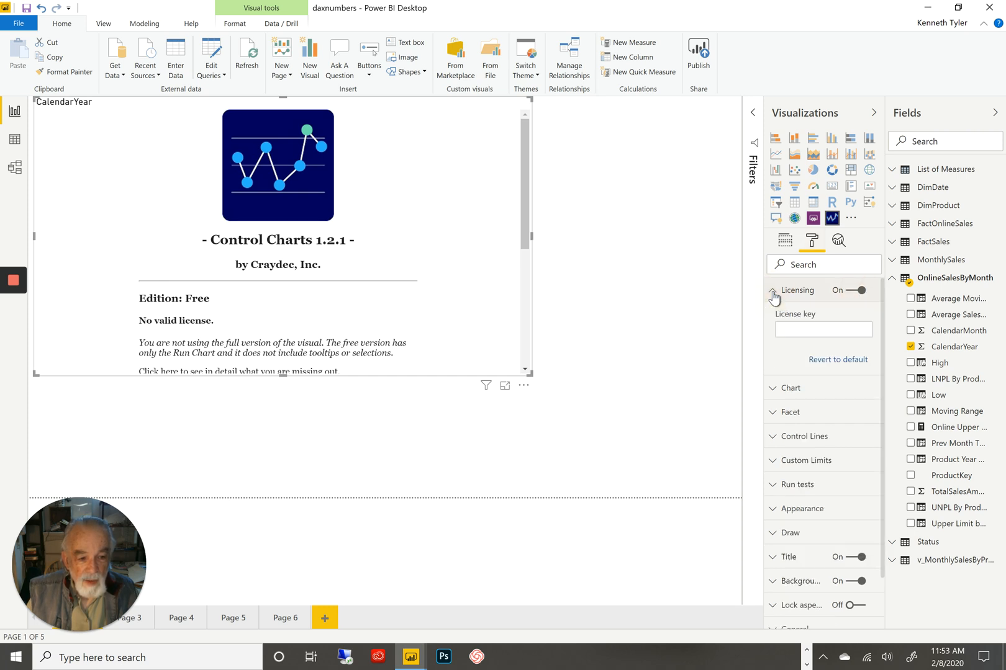
{"action": "left_click", "coordinate": [823, 329]}
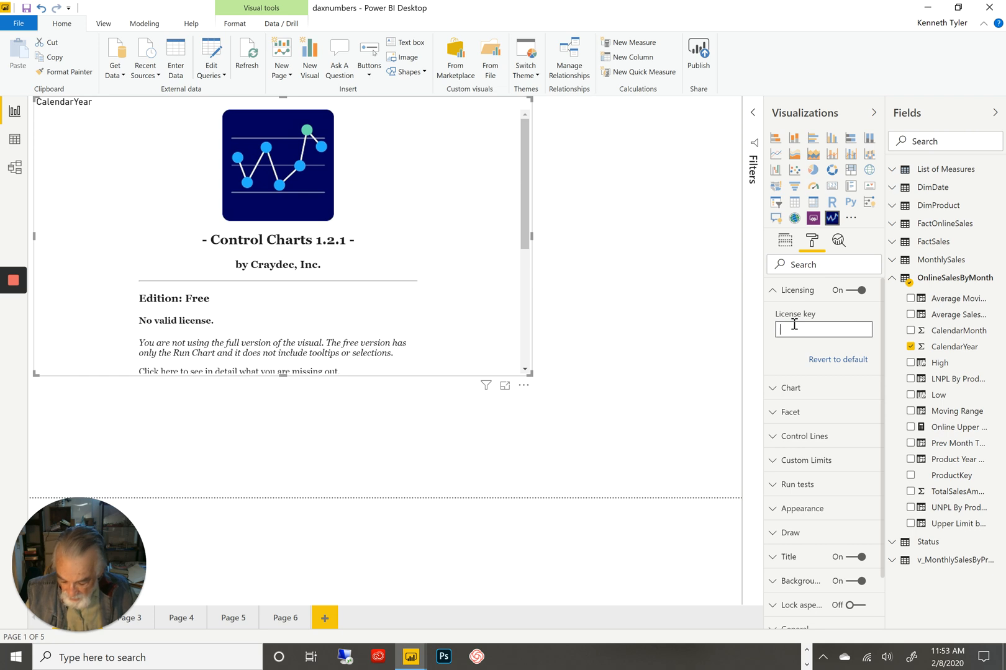
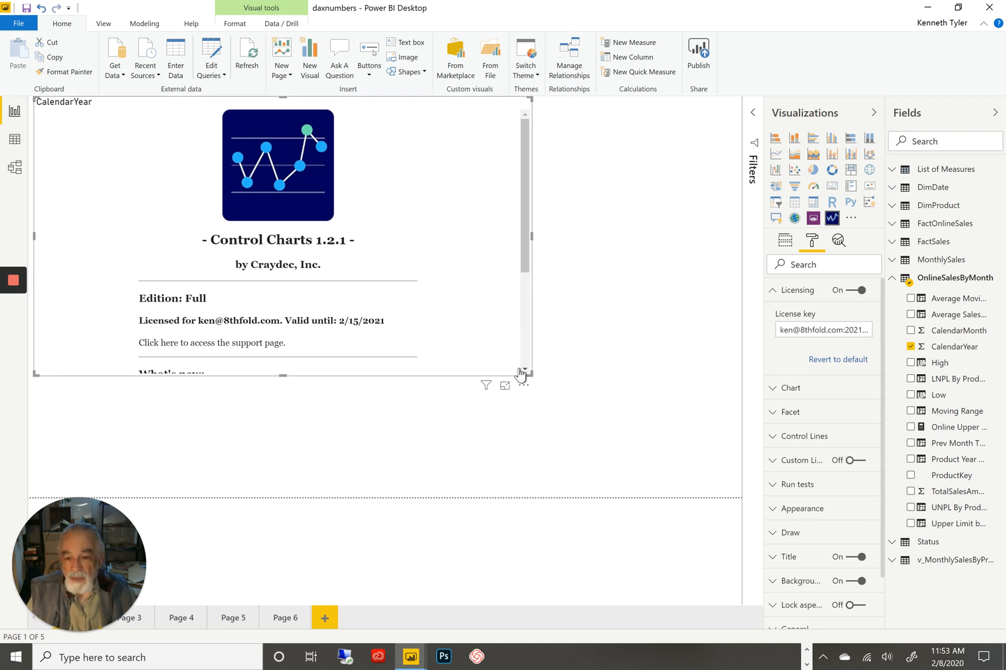
{"action": "mouse_move", "coordinate": [473, 627]}
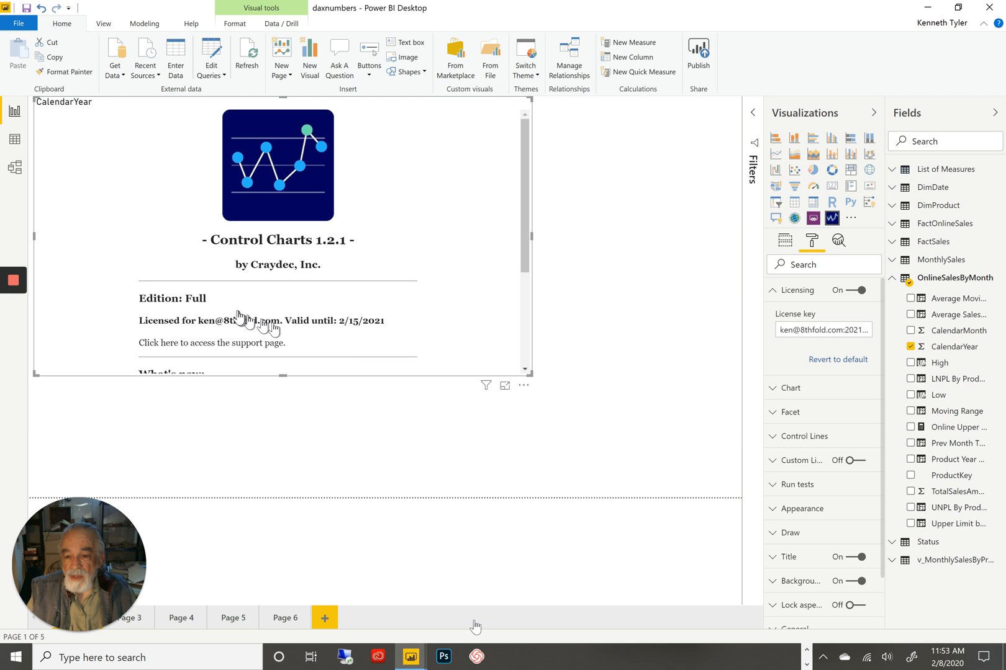